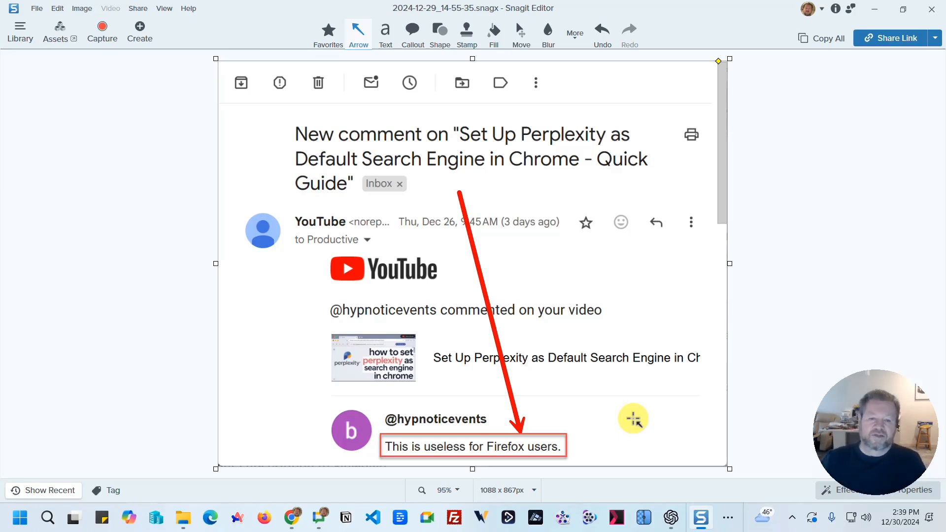
mouse_move(577, 457)
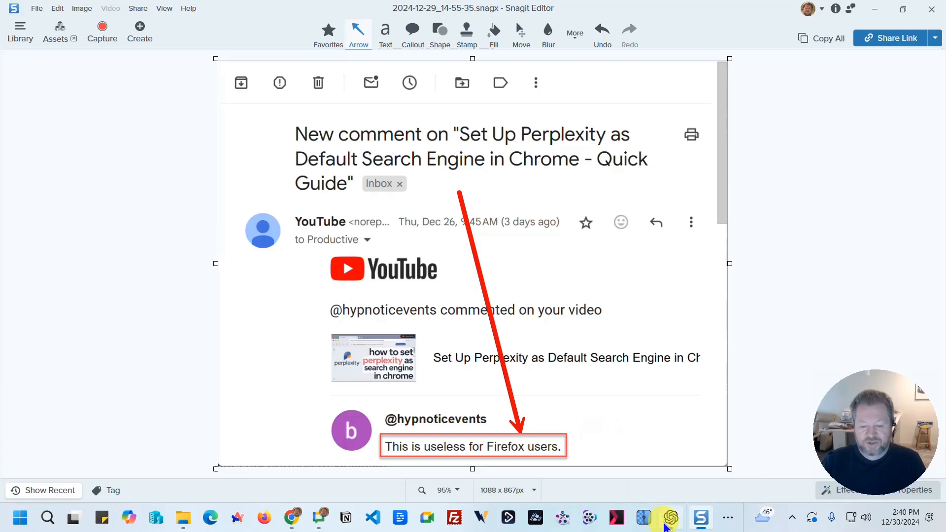
- Ask ChatGPT whether Perplexity can be used as Firefox's default search engine
click(669, 518)
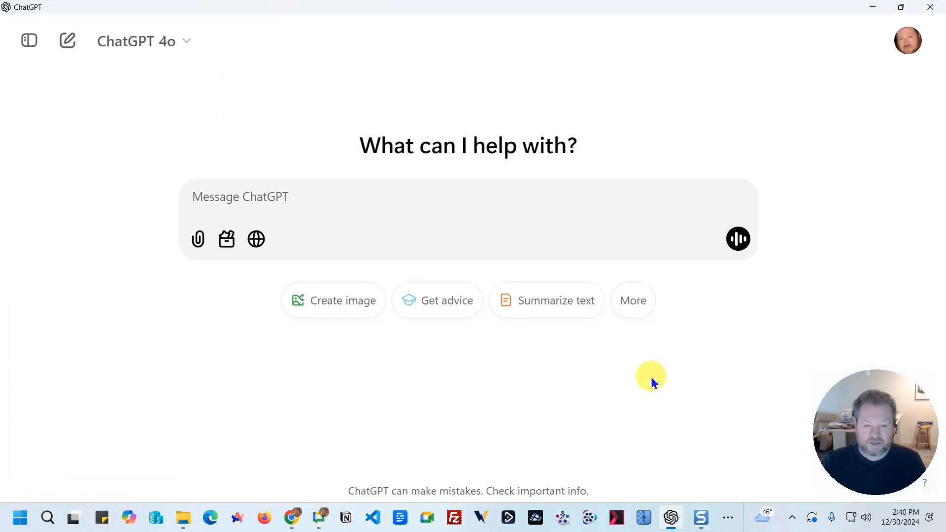
mouse_move(347, 262)
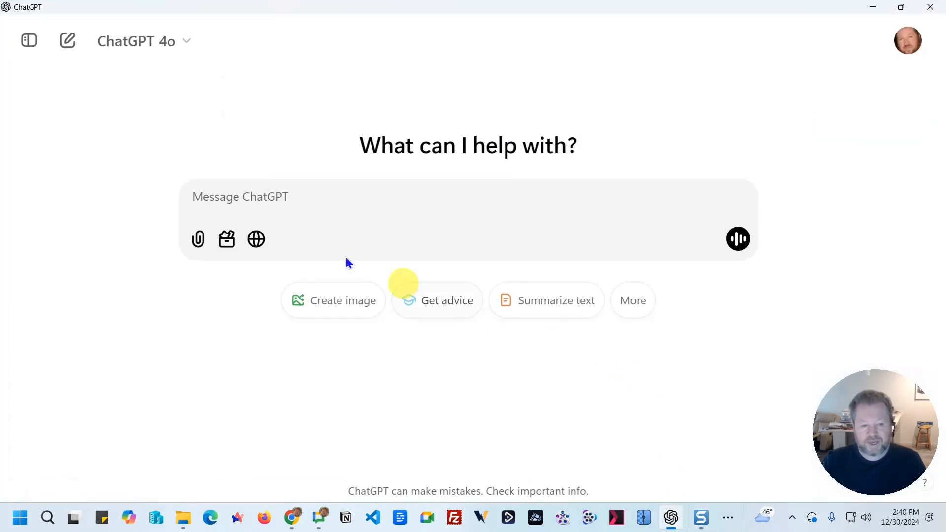
click(239, 197)
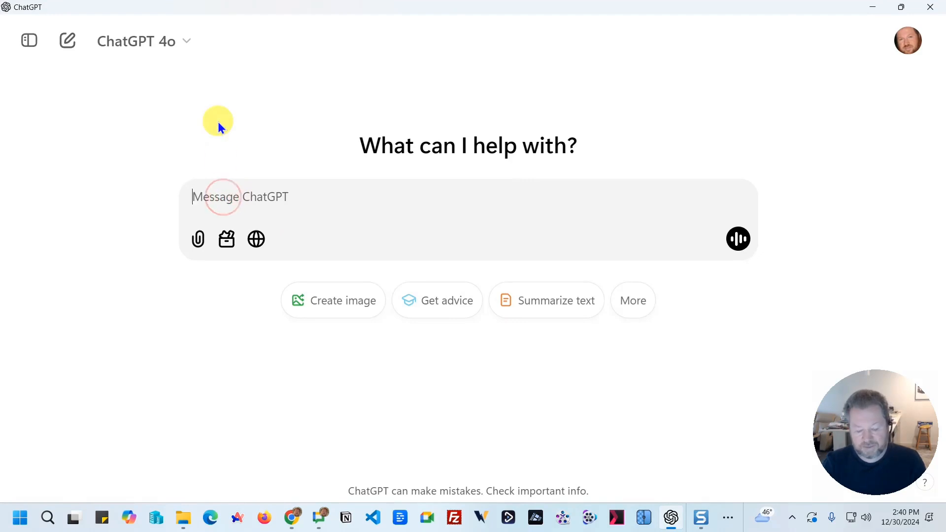
text(is it possible to use perplexity as default search engine in)
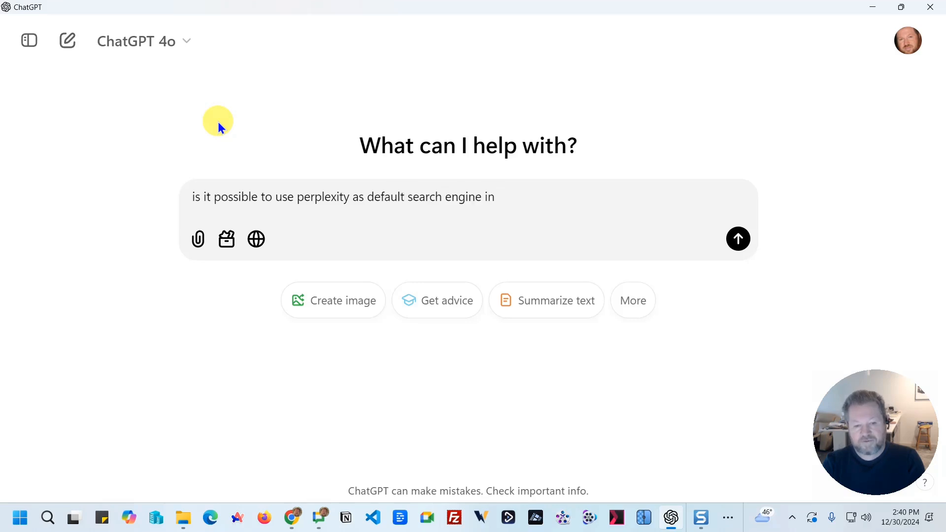
text(Firefox)
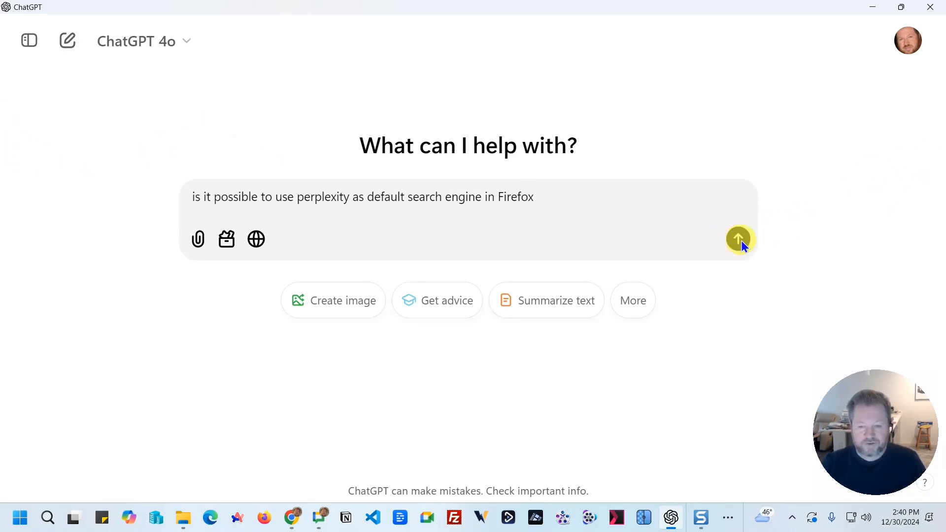
click(738, 239)
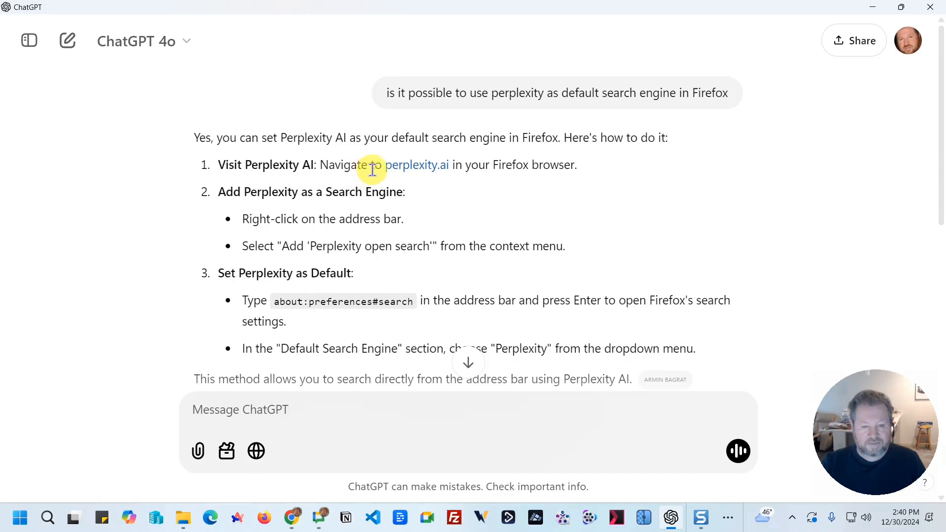
mouse_move(430, 169)
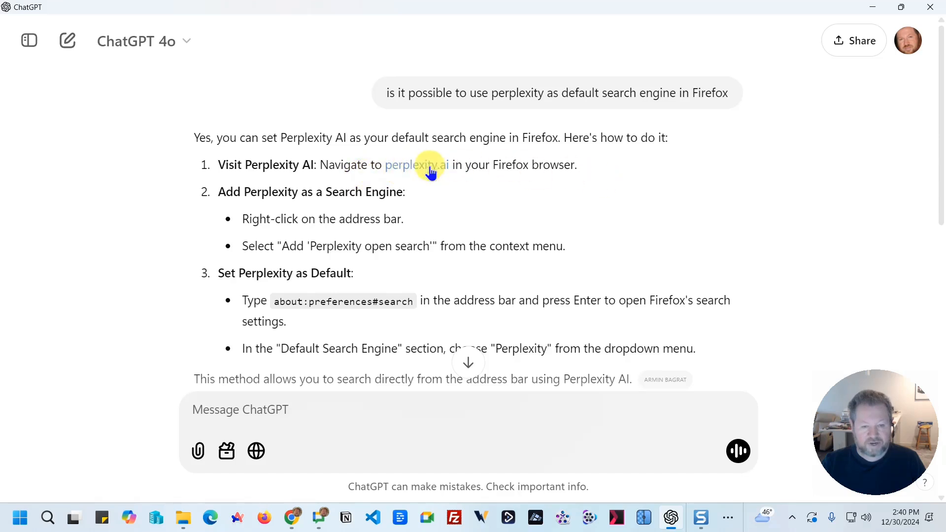
mouse_move(275, 218)
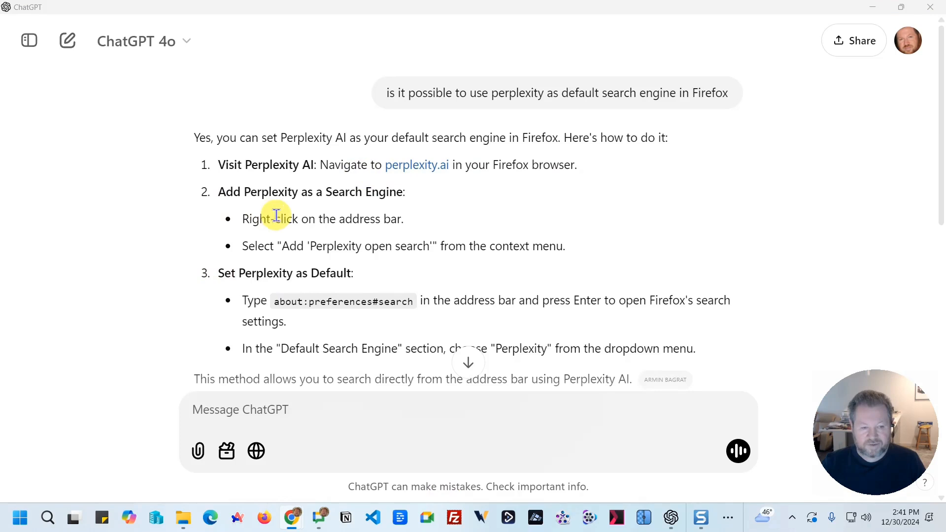
mouse_move(419, 178)
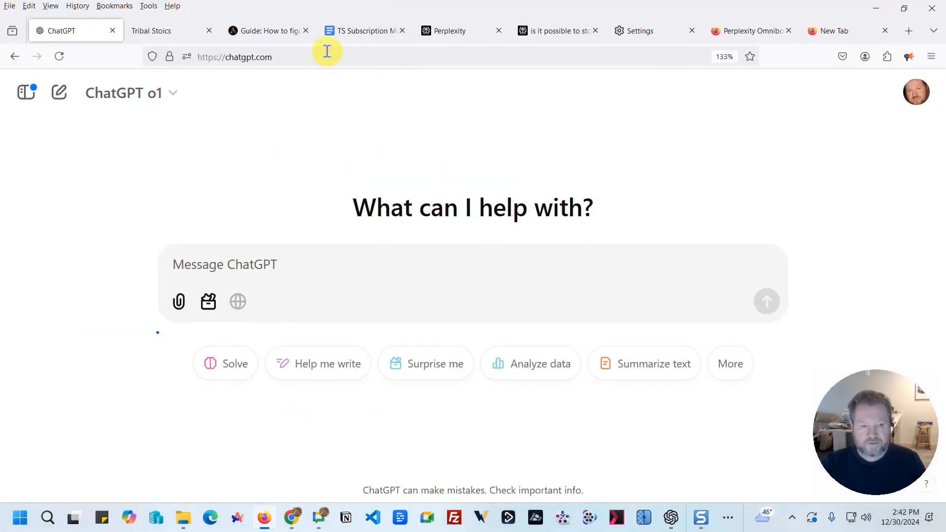
- Check the address bar's context menu for an 'Add Perplexity' option, then dismiss it
right_click(314, 56)
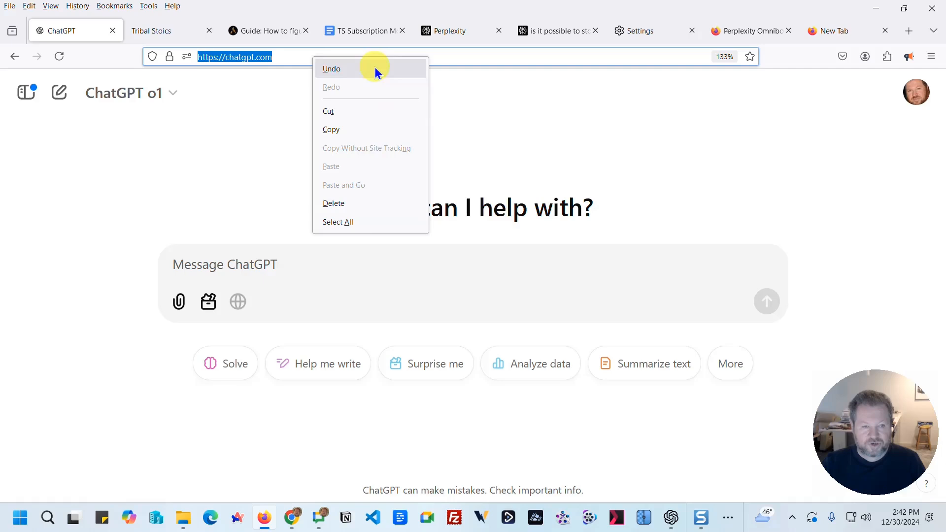
mouse_move(396, 205)
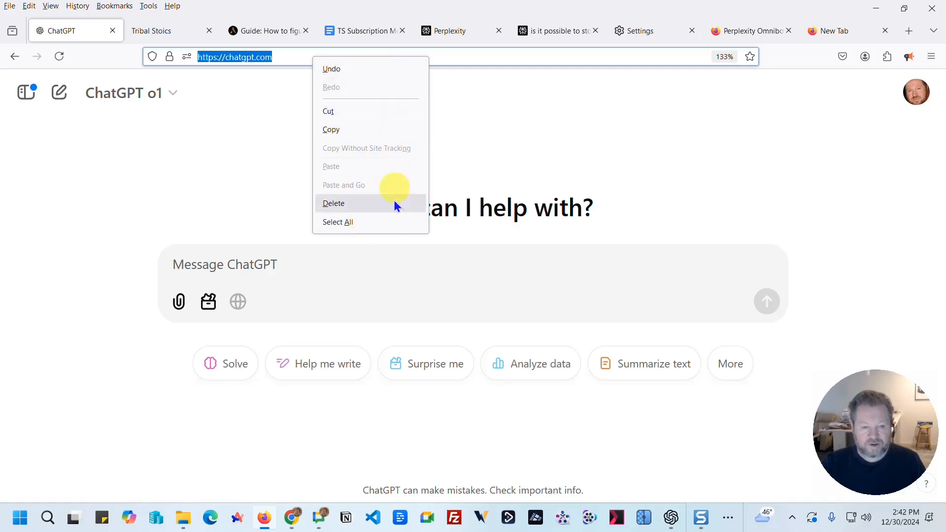
click(519, 150)
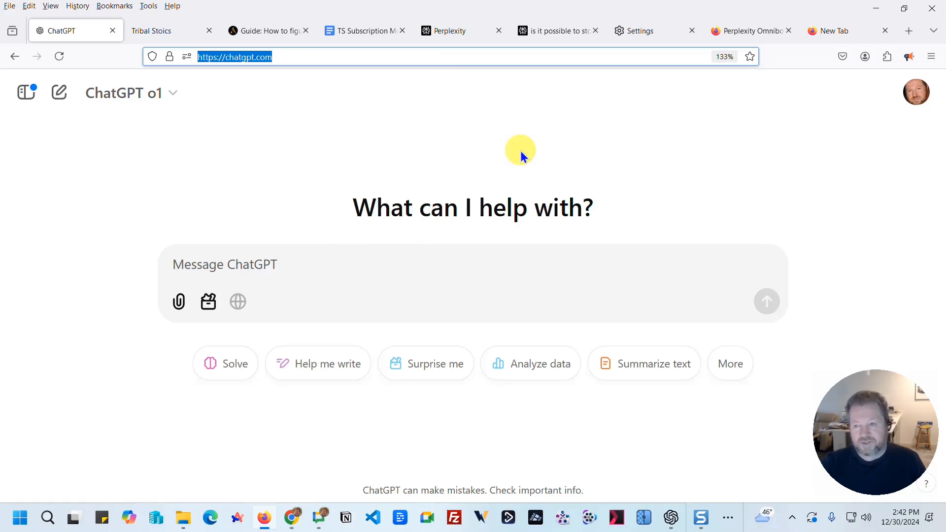
mouse_move(736, 146)
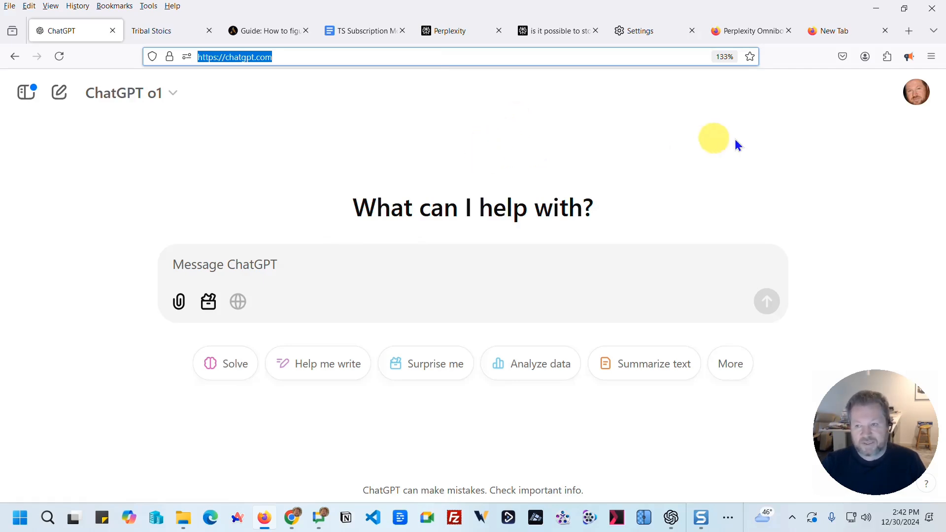
mouse_move(930, 56)
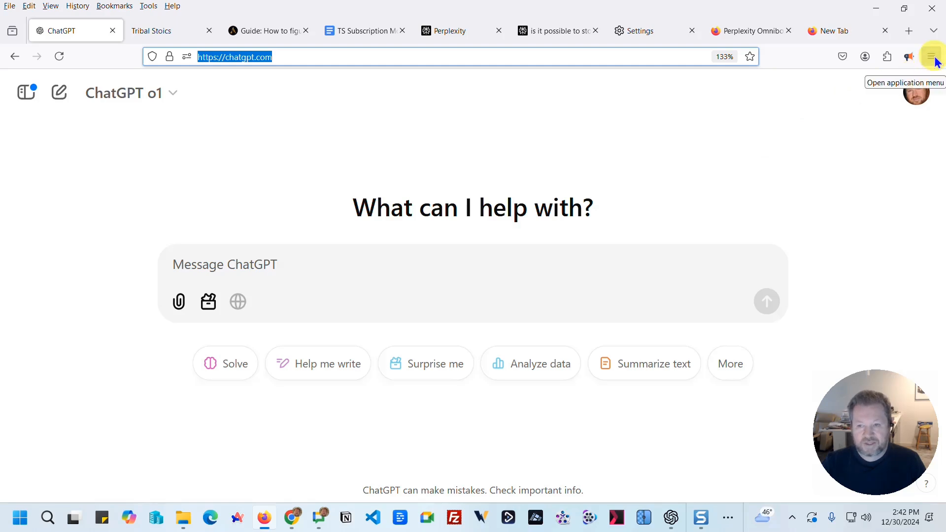
- Open Firefox Search settings and view the default engine list, which lacks Perplexity
click(931, 57)
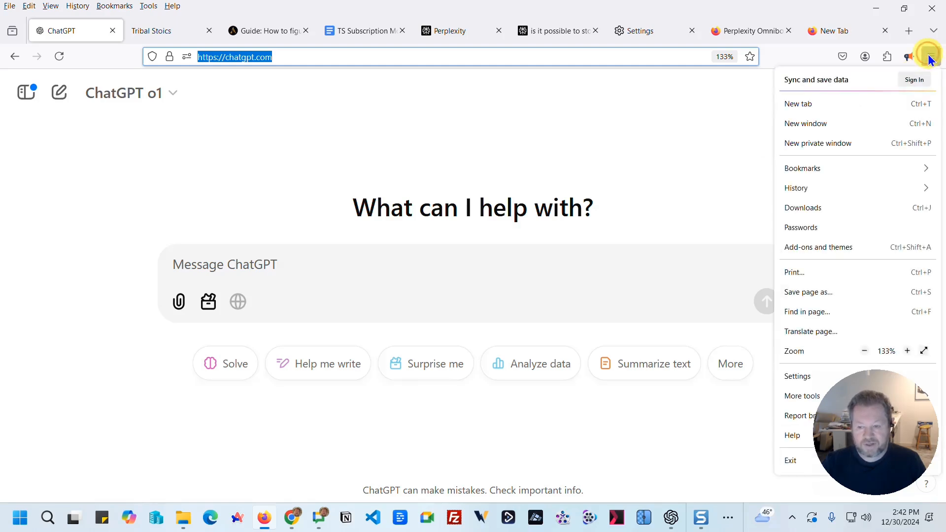
mouse_move(844, 188)
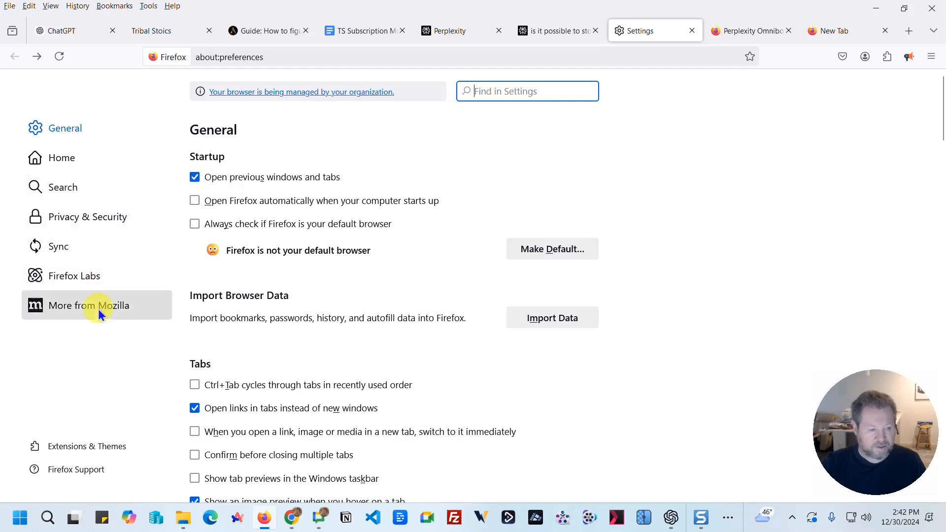
click(61, 187)
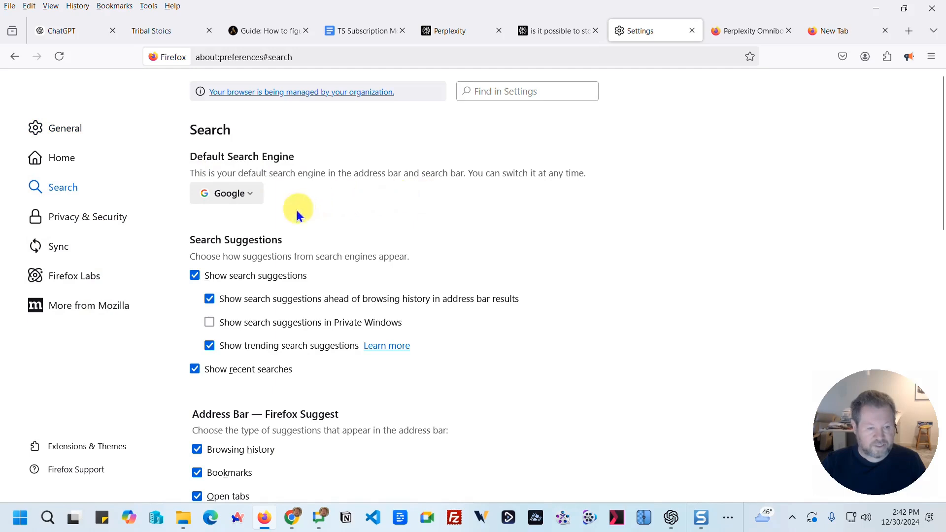
click(226, 193)
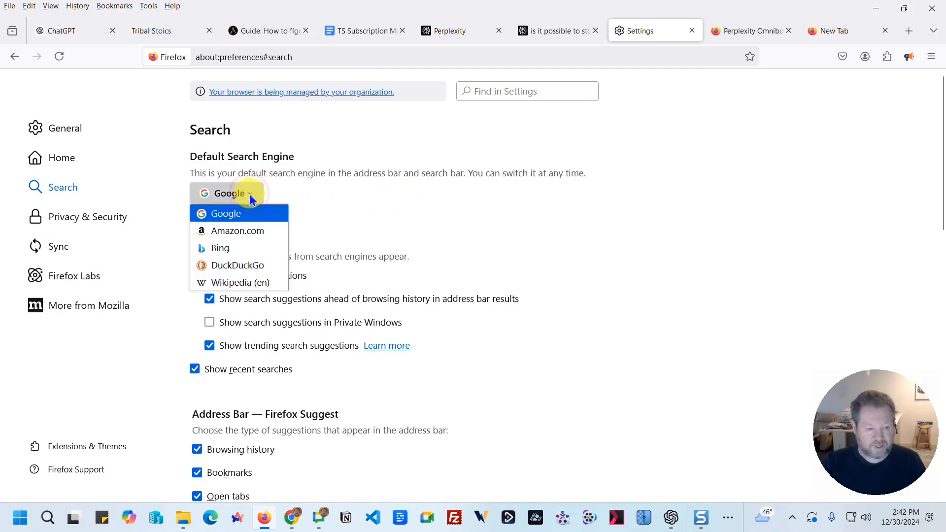
mouse_move(237, 266)
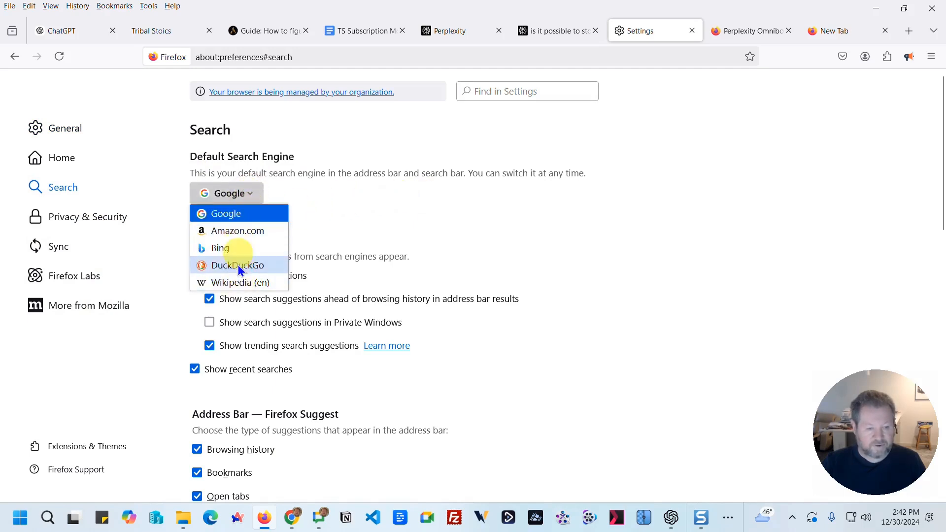
mouse_move(248, 282)
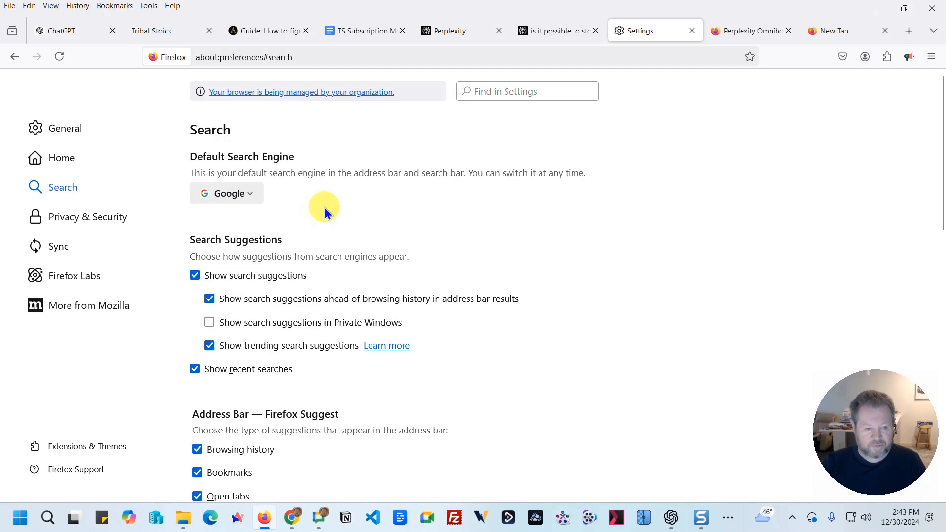
- Follow the Find more search engines link to the add-ons Search Tools catalogue
scroll(down, 3)
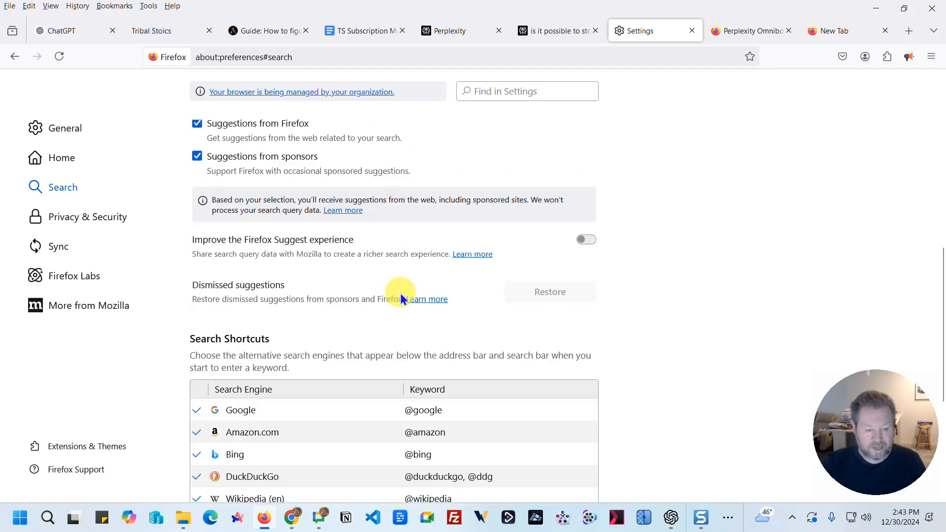
scroll(down, 3)
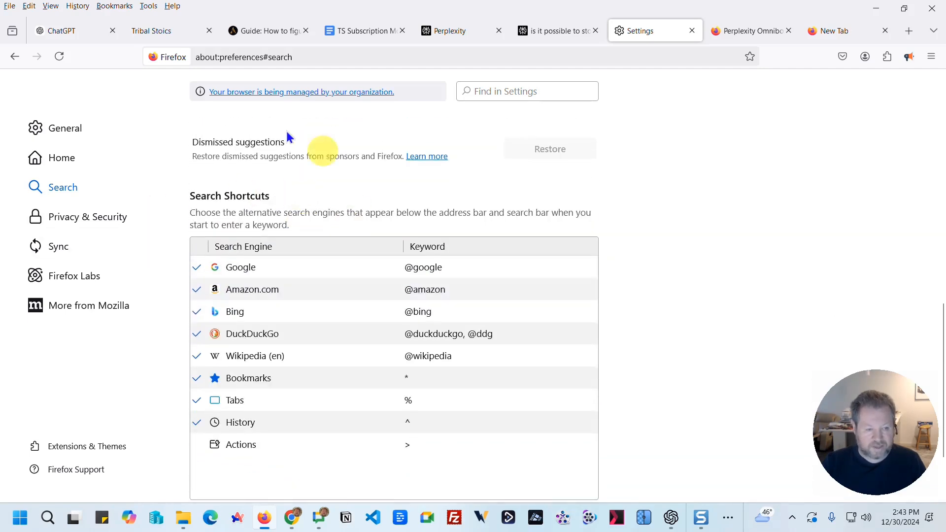
mouse_move(365, 247)
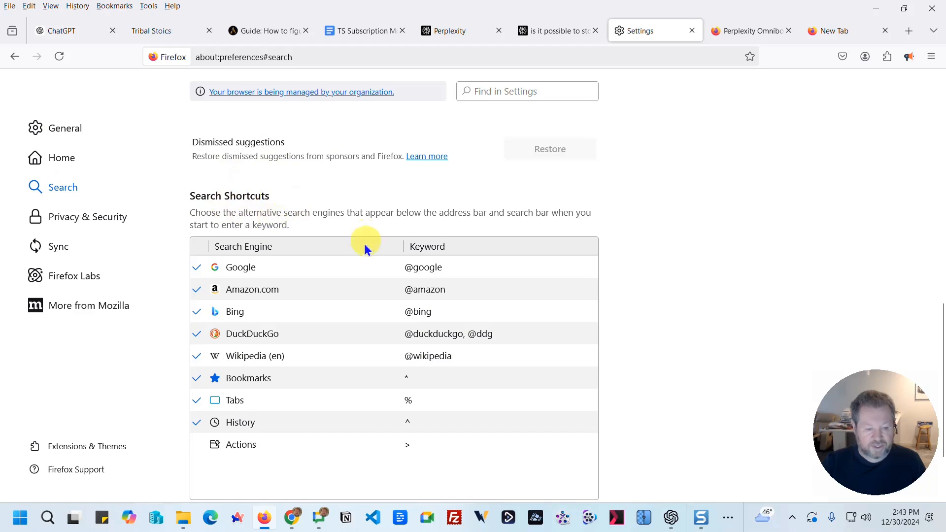
scroll(down, 3)
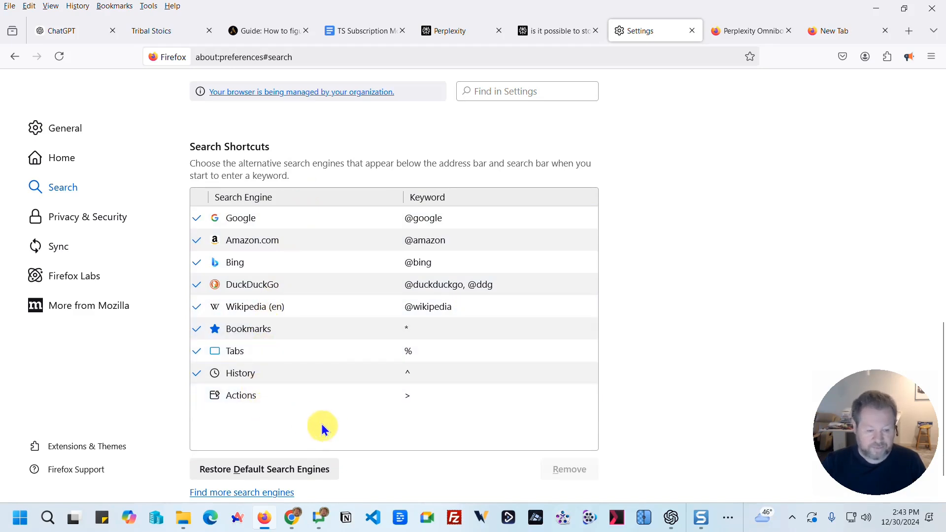
scroll(down, 3)
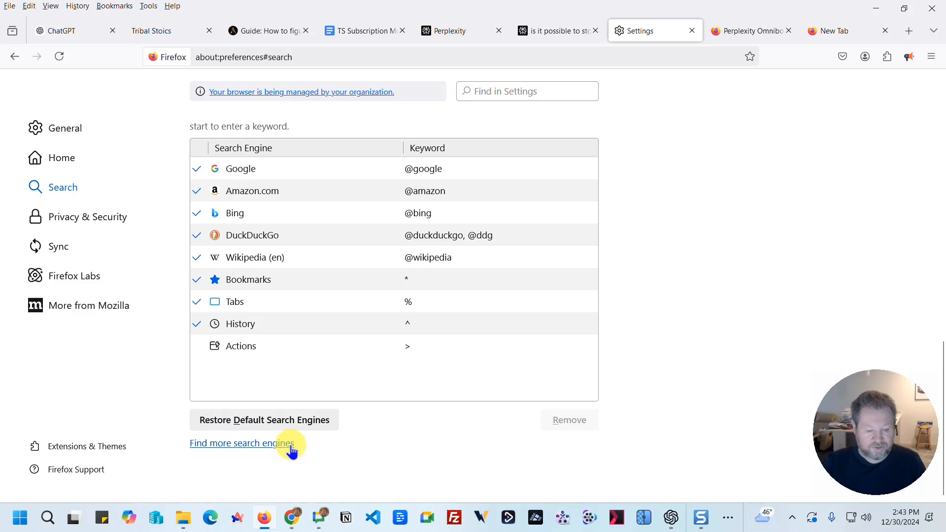
click(242, 442)
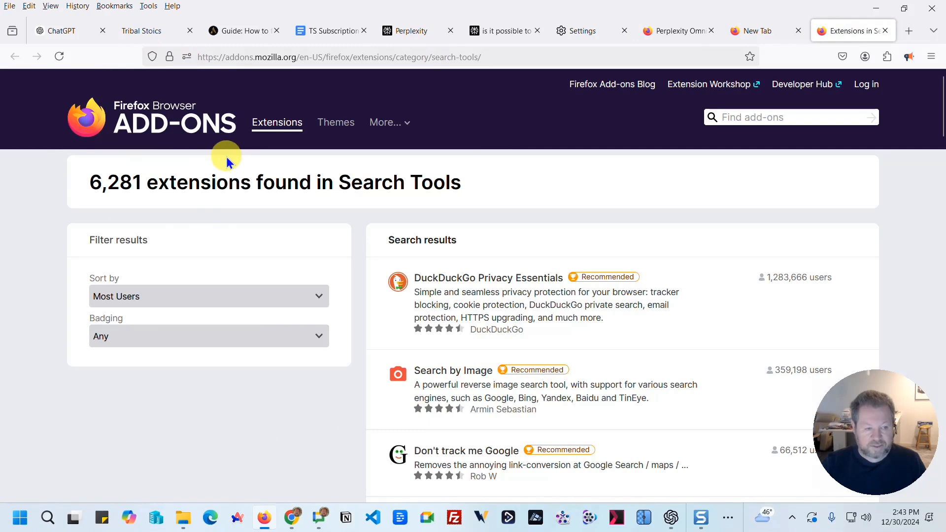
- Search the add-ons catalogue for 'perp' and open the Perplexity Omnibox page
click(784, 118)
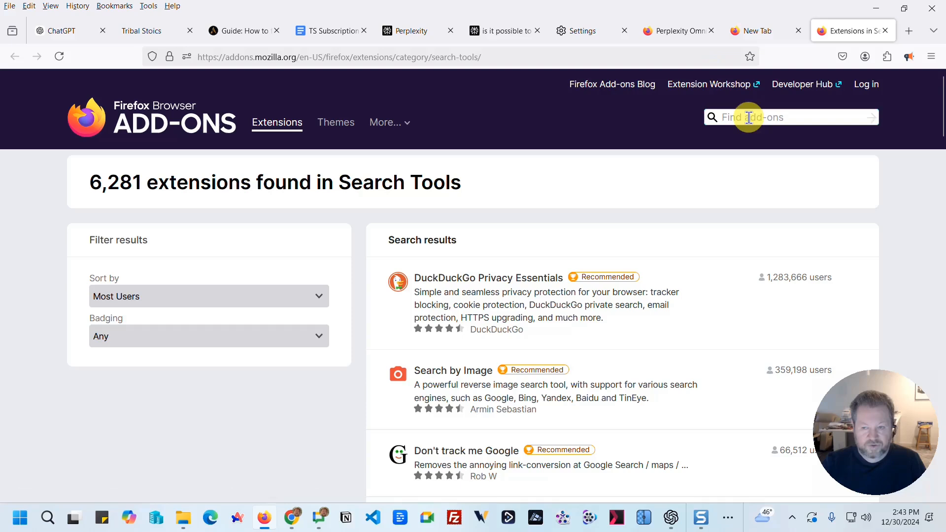
text(perplexity)
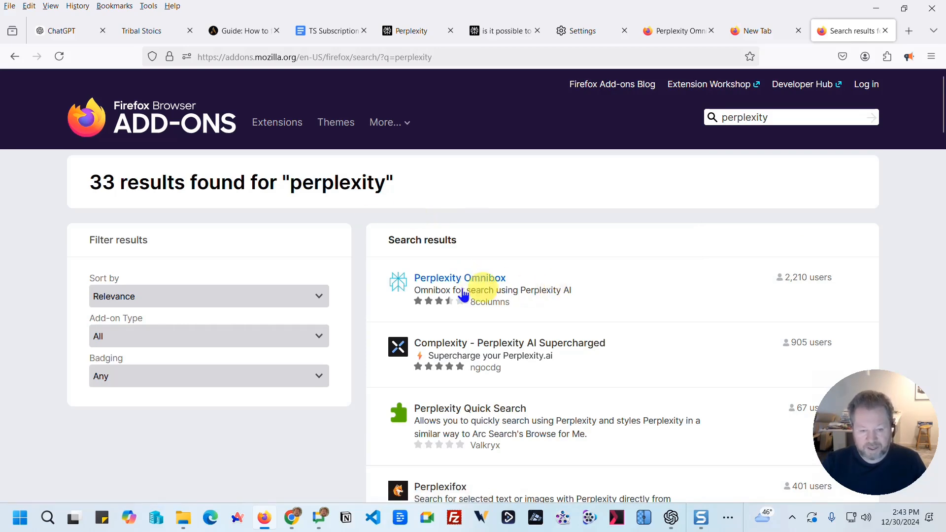
click(459, 278)
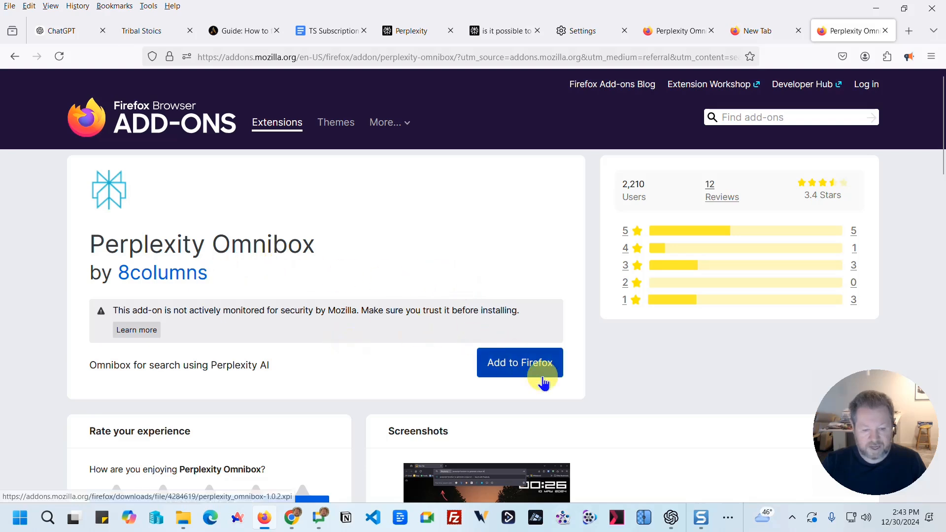
- Install Perplexity Omnibox via Add to Firefox, confirm Add, and dismiss the notice
click(519, 363)
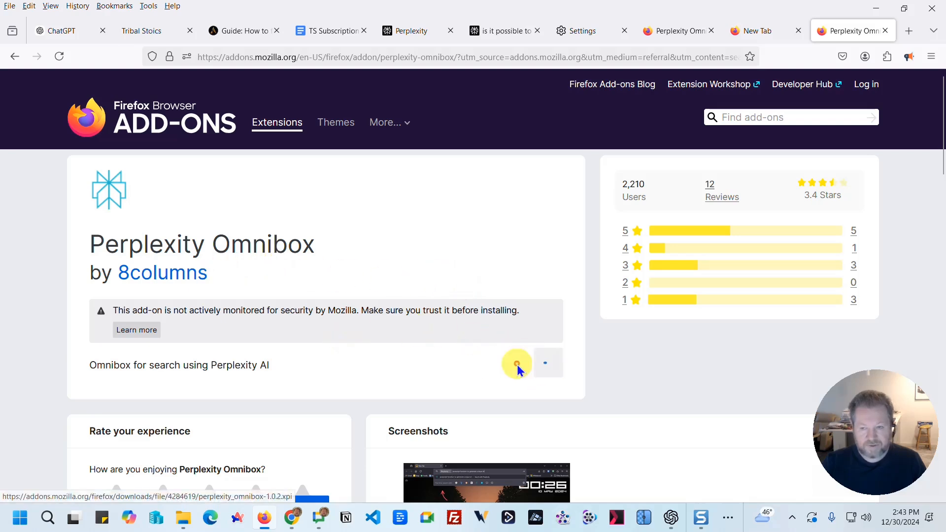
click(517, 364)
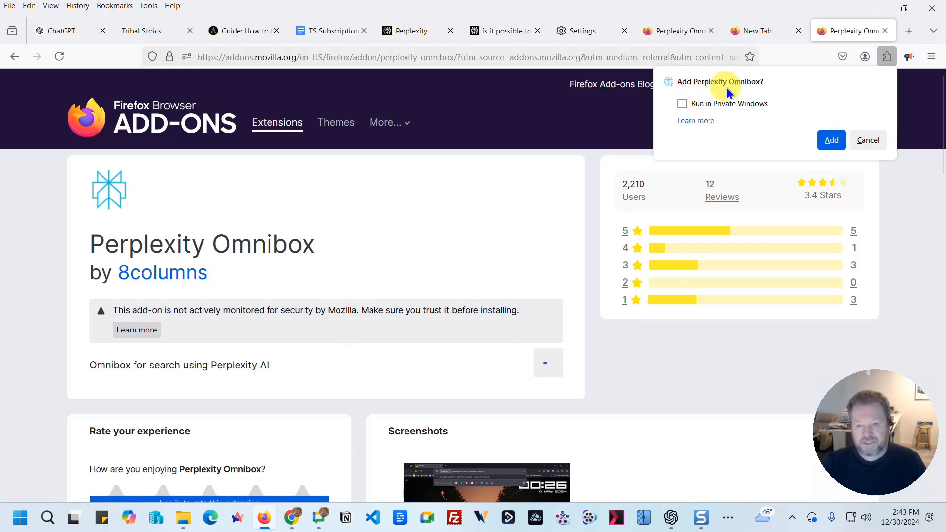
click(830, 140)
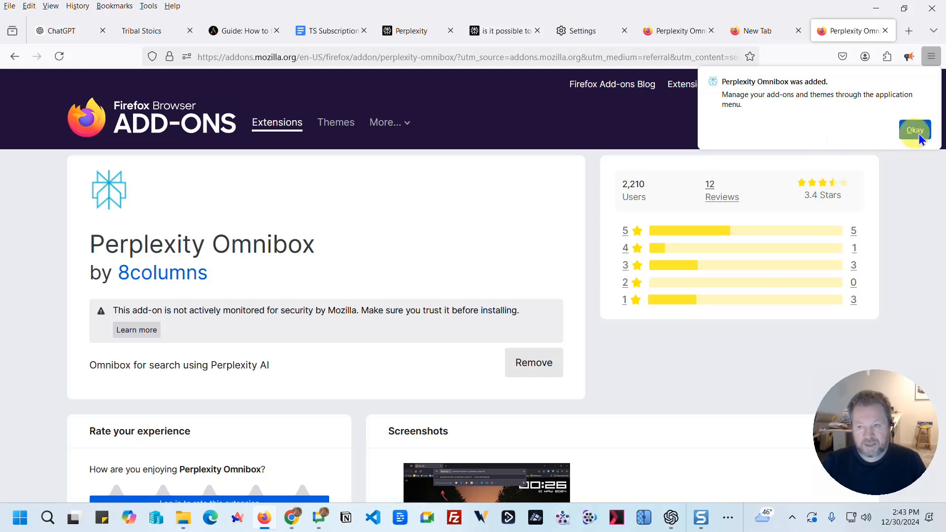
click(914, 129)
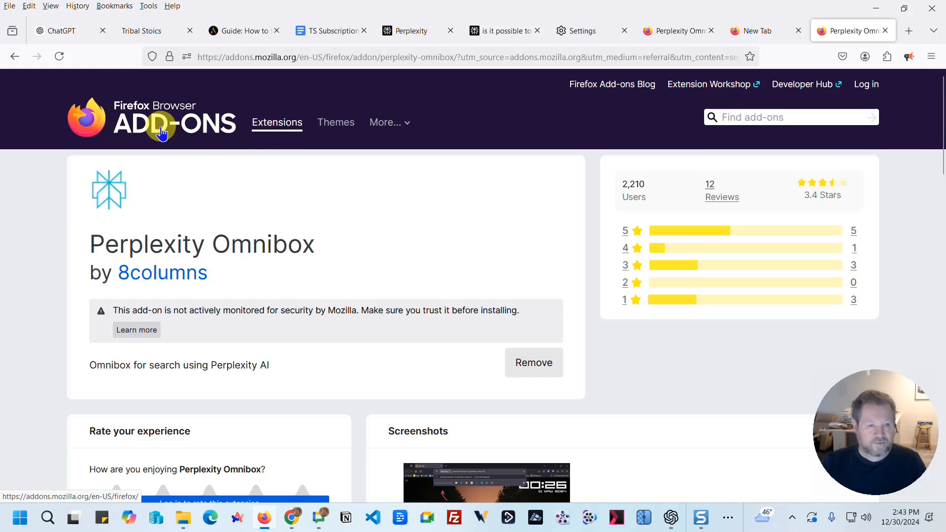
- Select Perplexity in the Default Search Engine dropdown of Firefox's Search settings
click(930, 57)
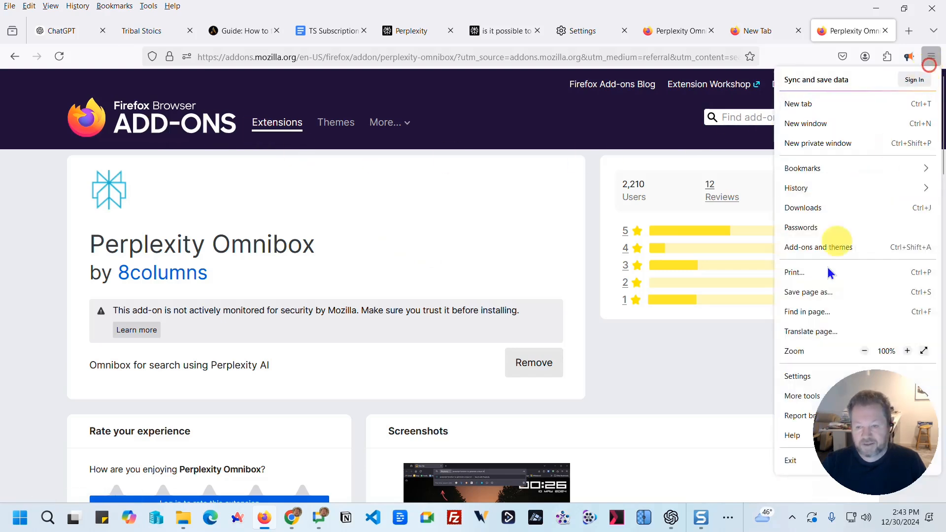
click(797, 376)
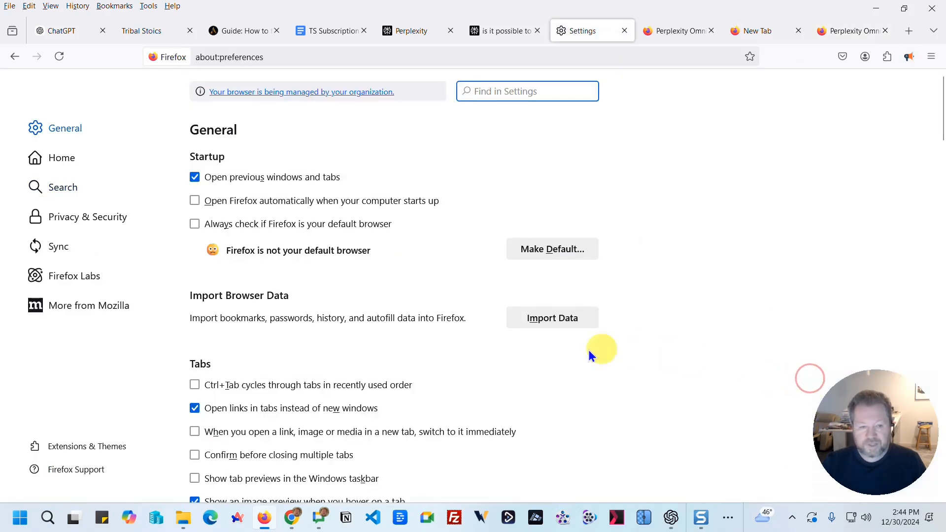
mouse_move(57, 30)
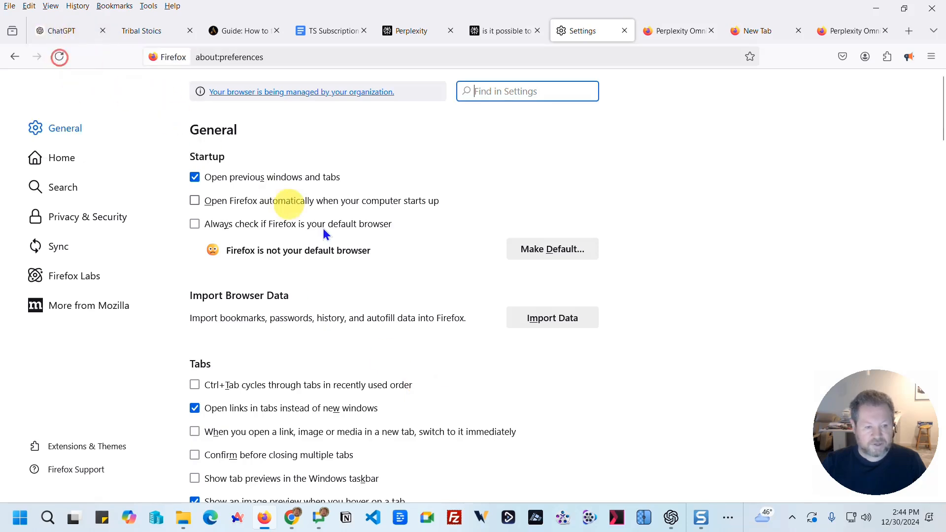
scroll(down, 3)
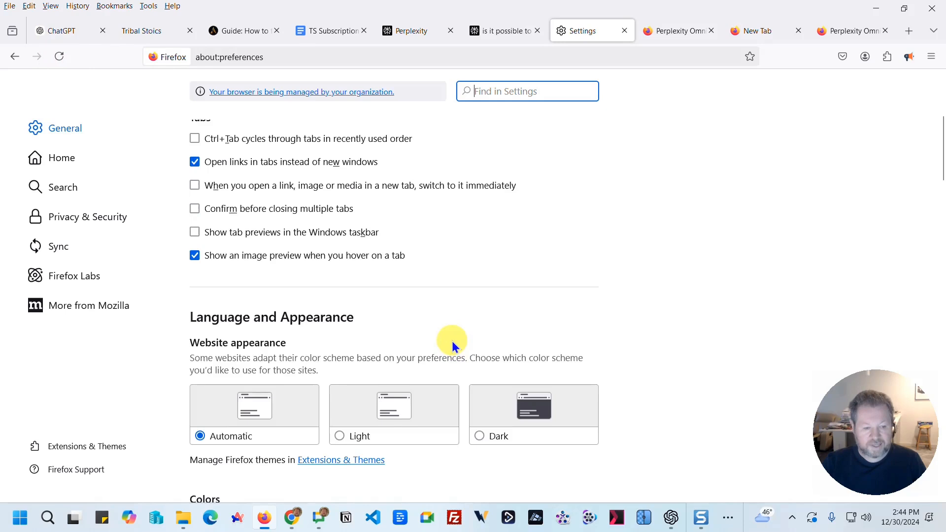
click(62, 187)
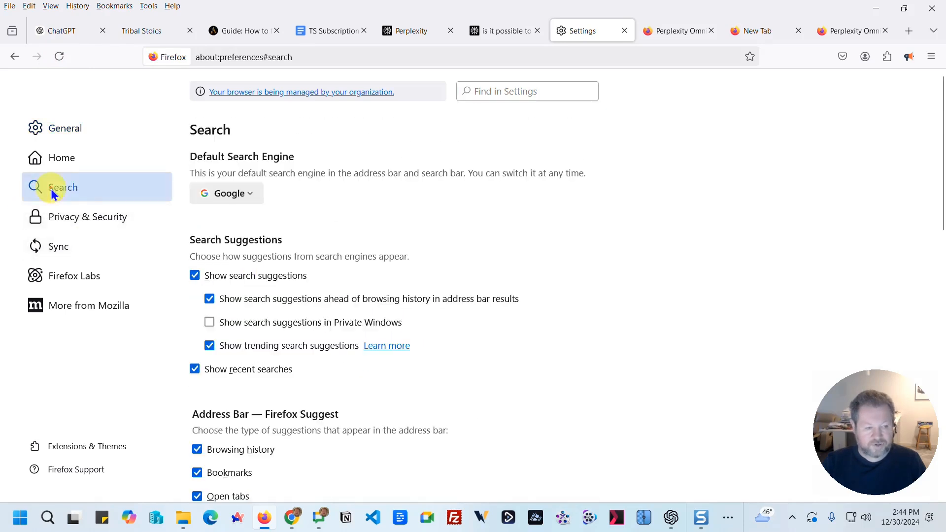
scroll(down, 3)
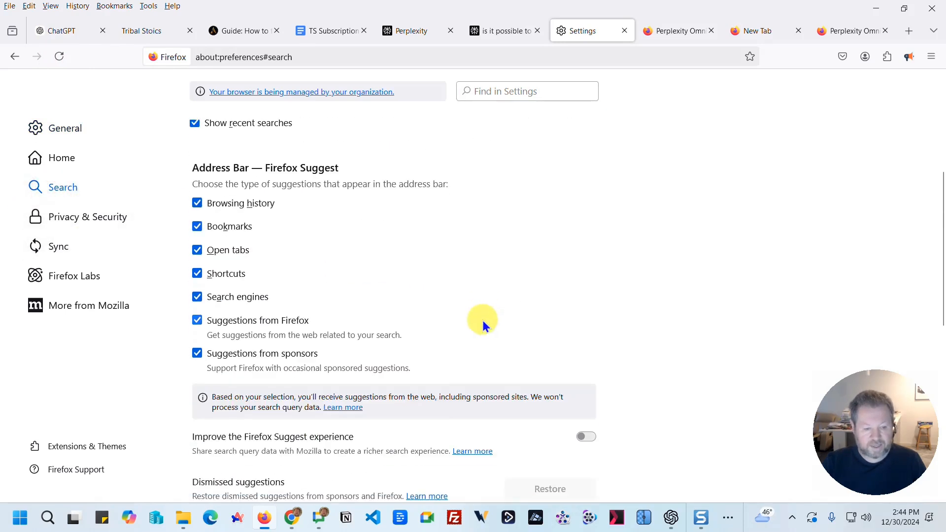
click(226, 193)
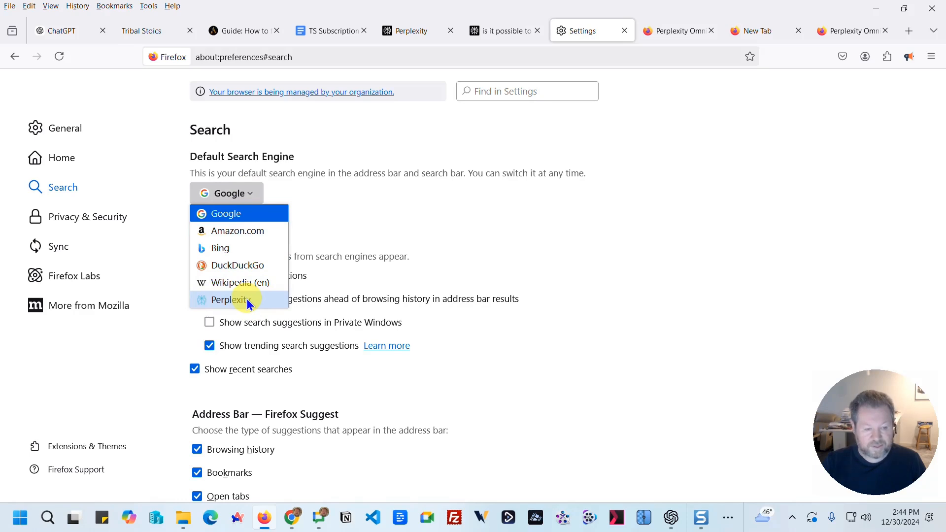
click(231, 299)
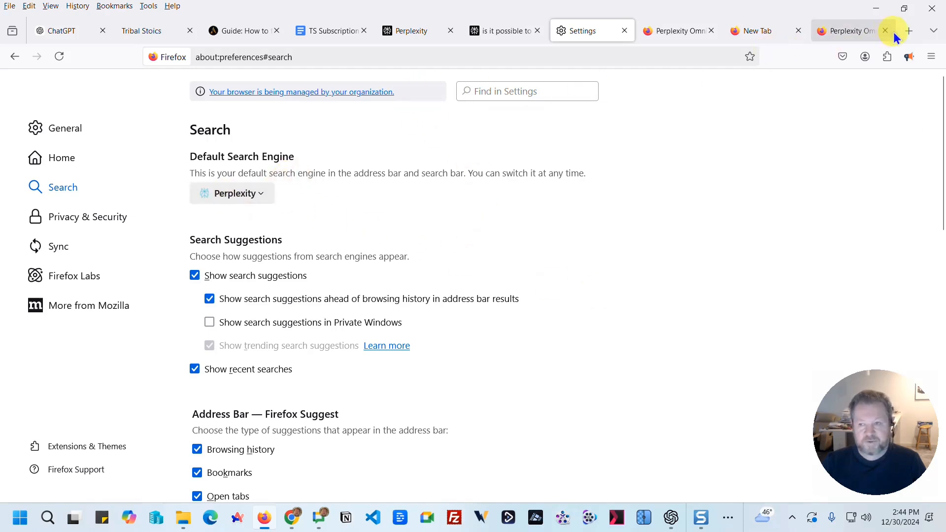
- Search 'music in space' from a new tab's address bar to get Perplexity results
click(909, 31)
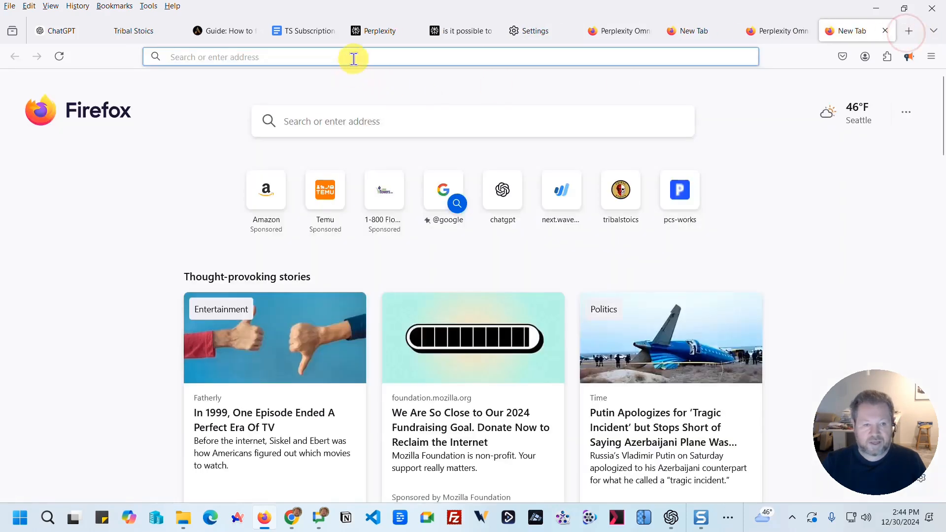
click(362, 57)
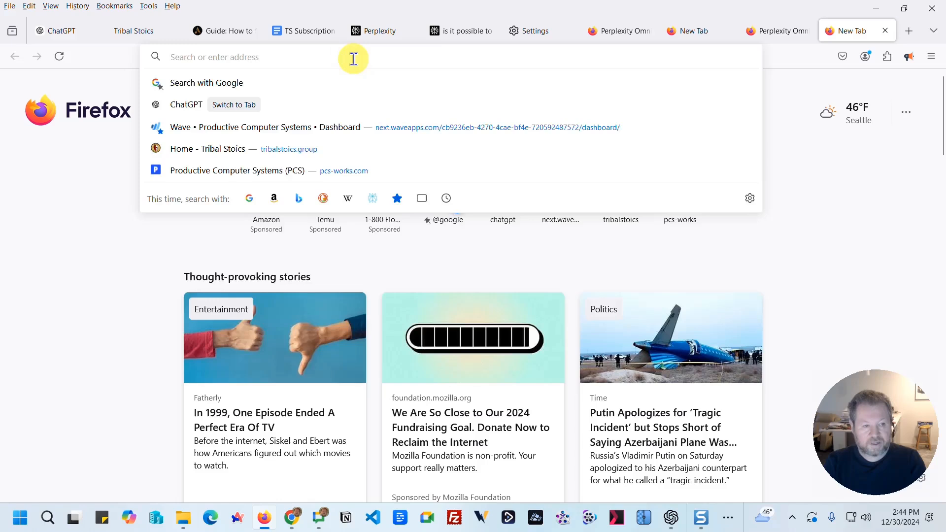
text(music in spa)
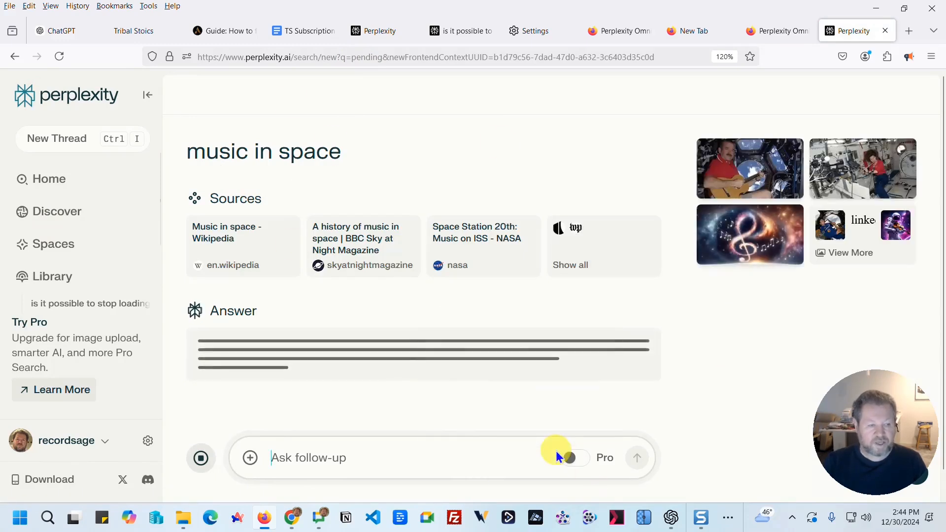
mouse_move(356, 245)
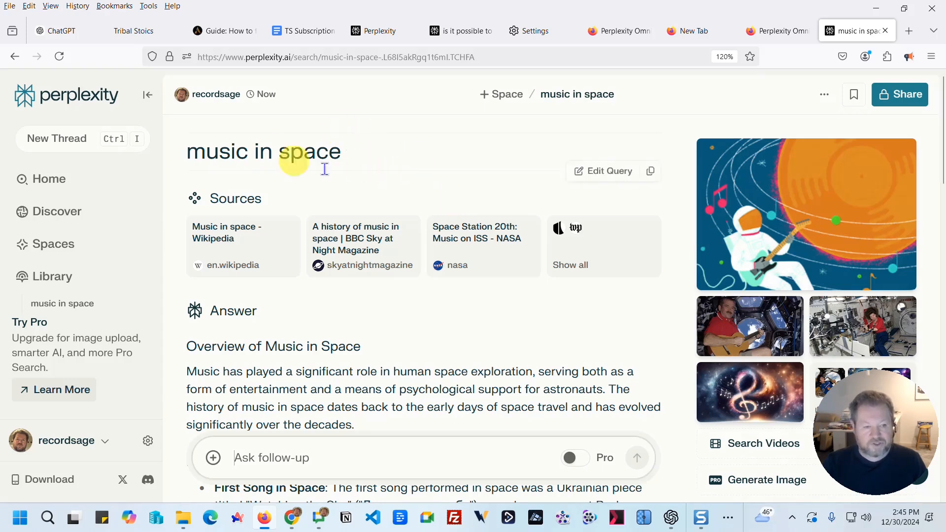
mouse_move(488, 342)
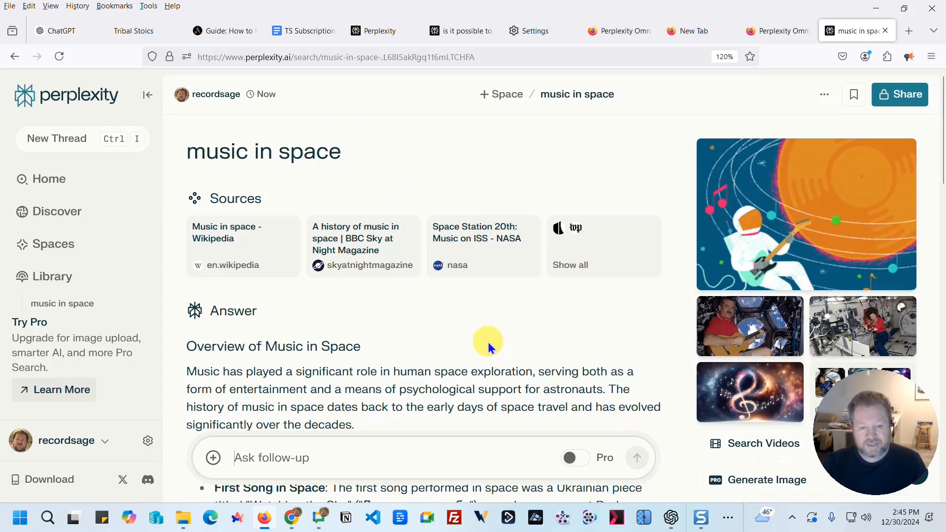